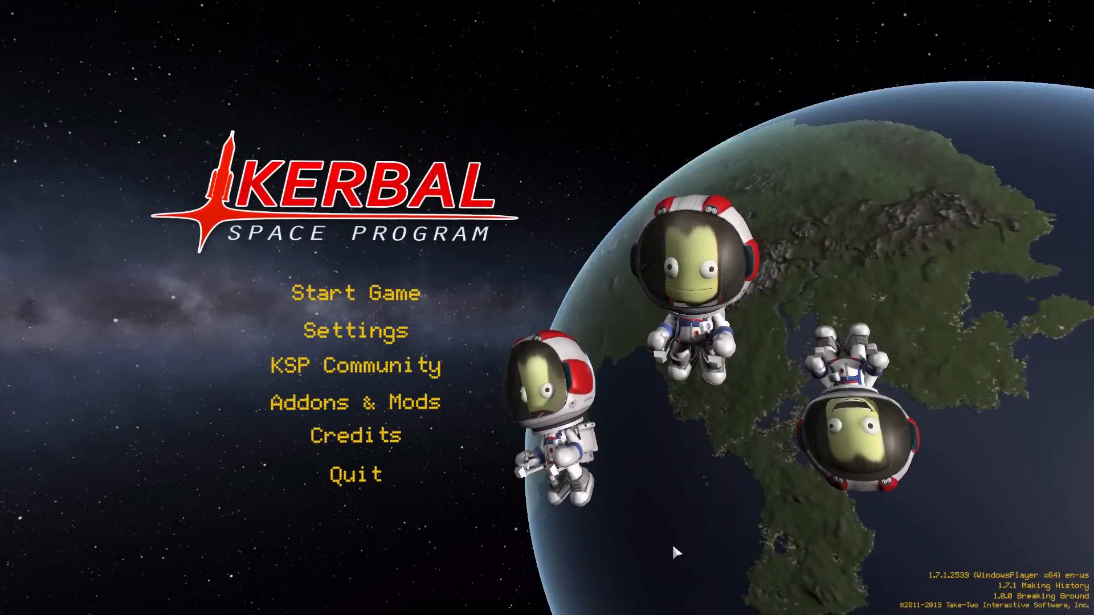
- Resume the saved game and load the Miporia Planet Pack save
left_click(354, 292)
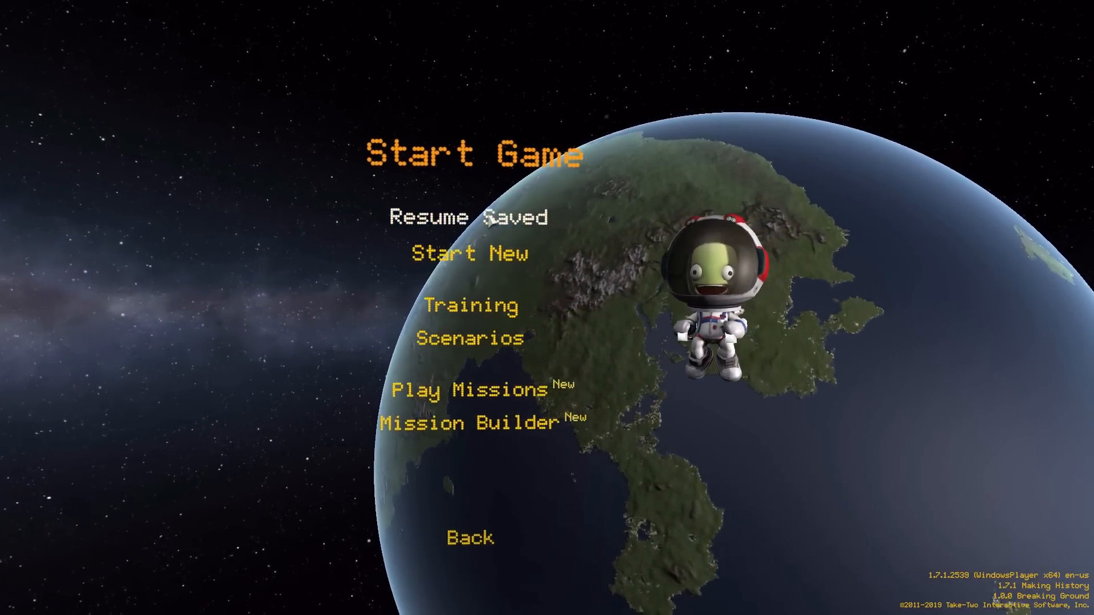
left_click(466, 217)
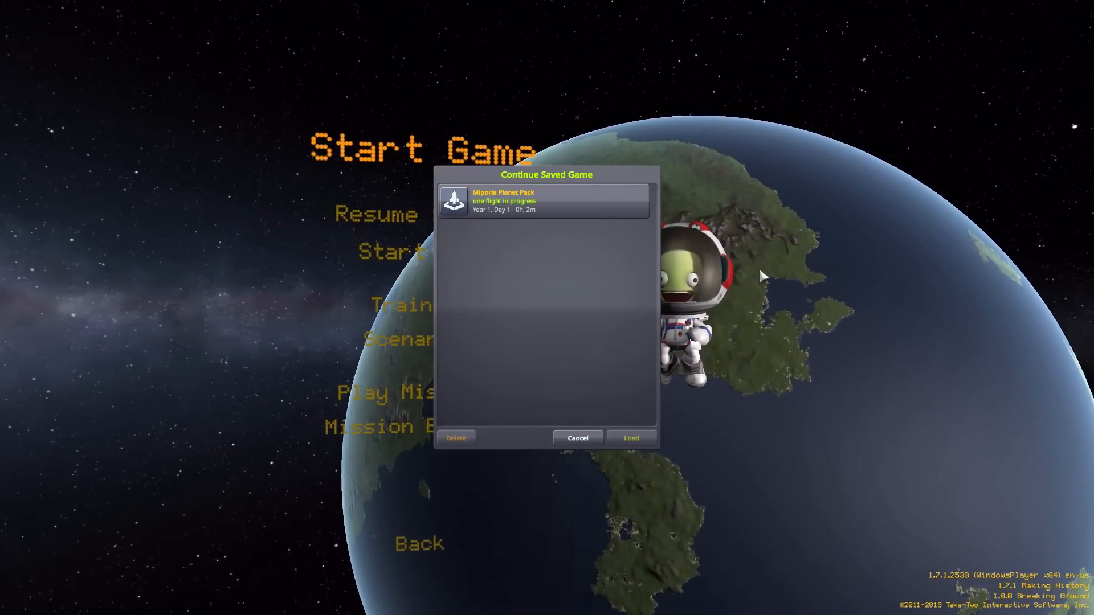
left_click(630, 438)
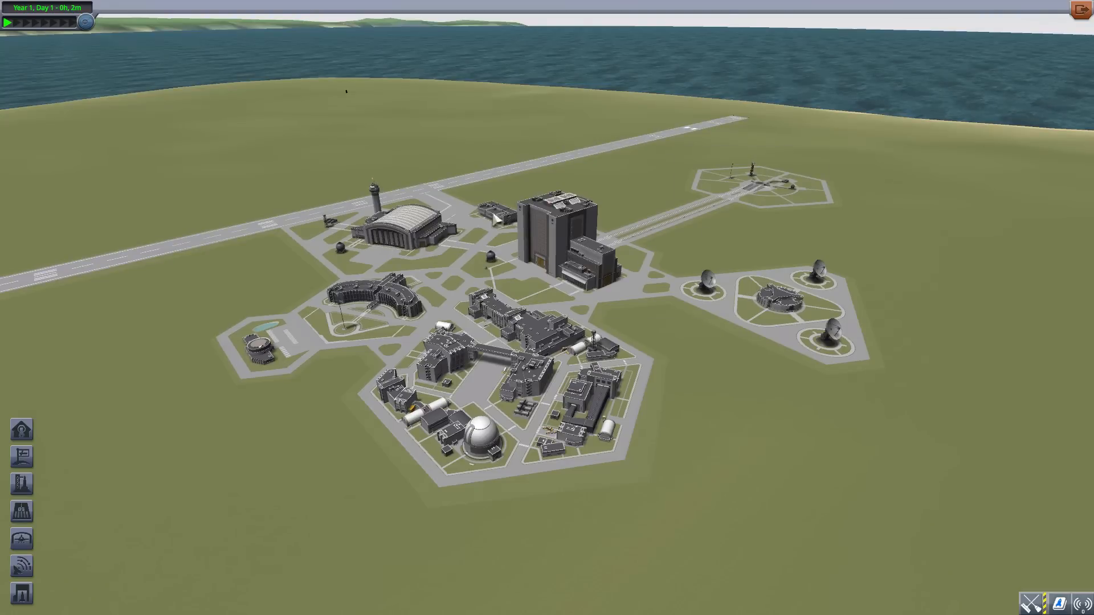
mouse_move(812, 264)
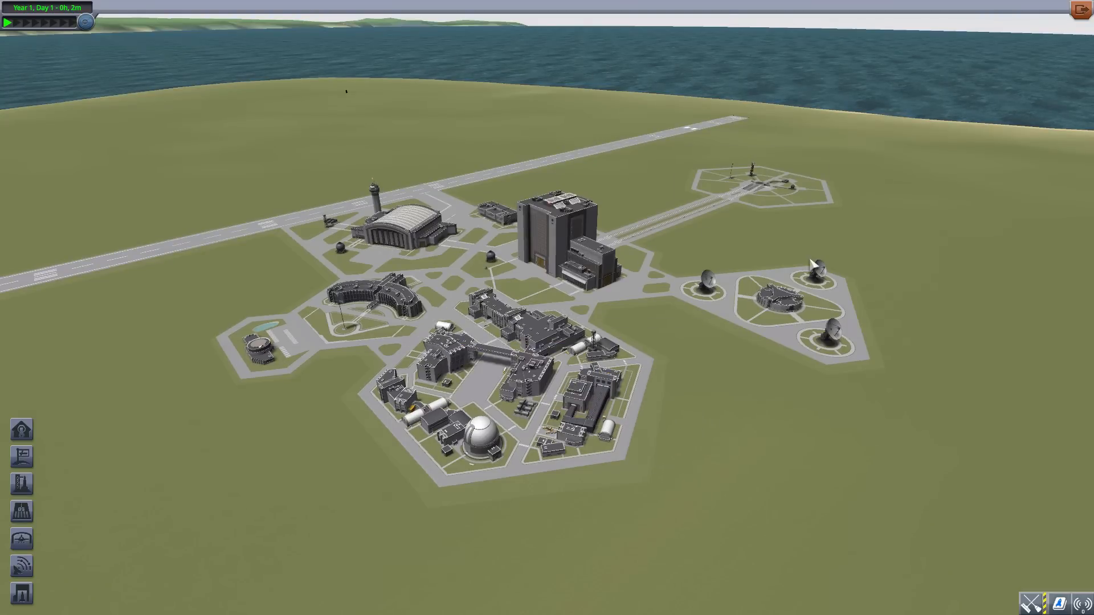
mouse_move(724, 369)
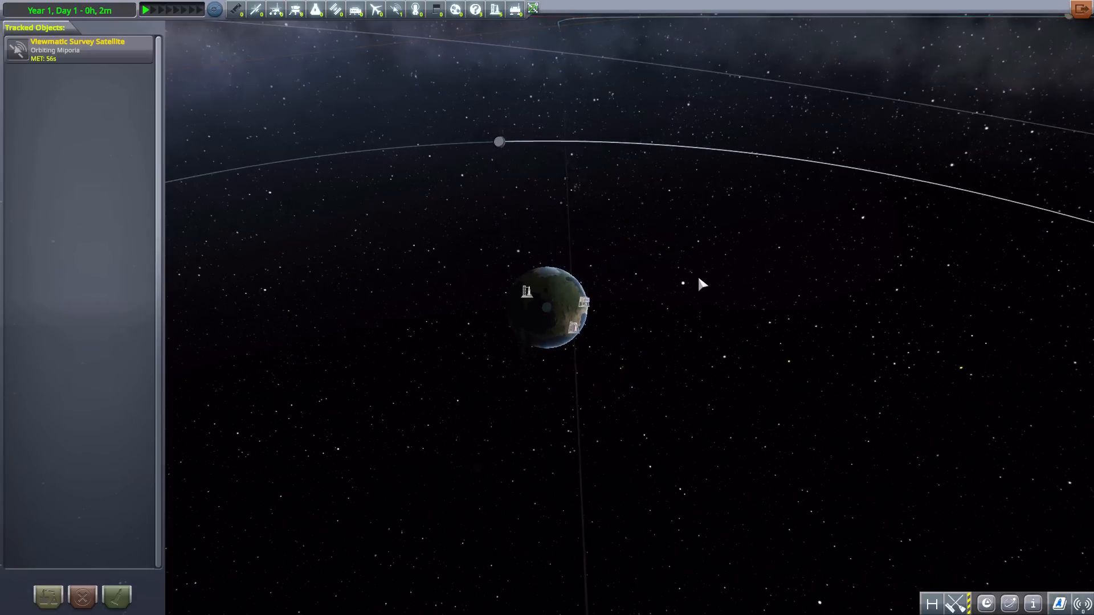
- Zoom the Tracking Station map out to the whole solar system and Miporia's orbit
scroll("down", 3)
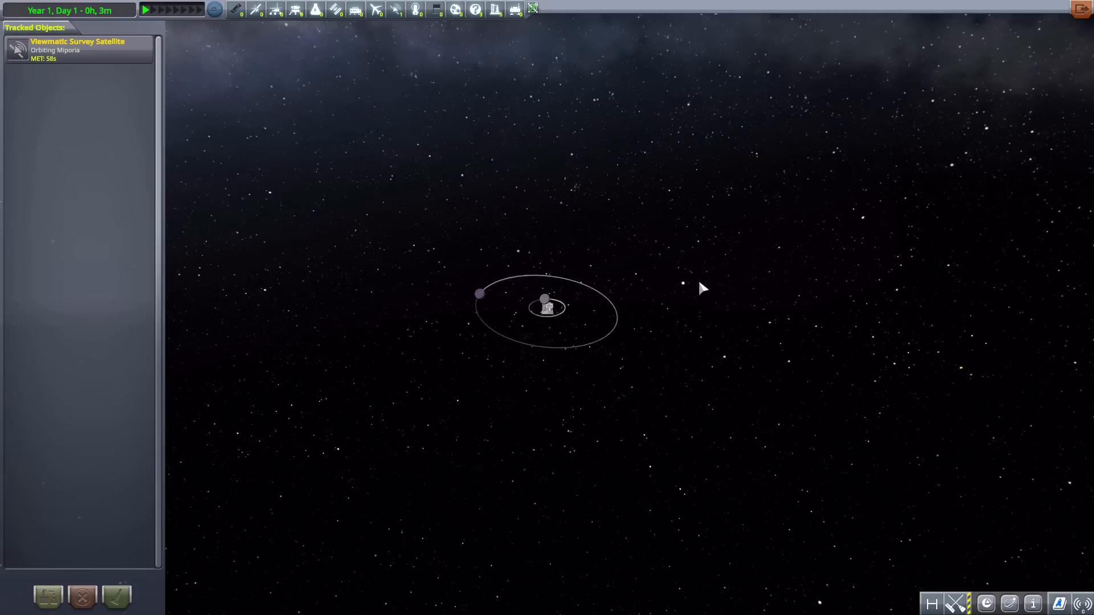
scroll("down", 3)
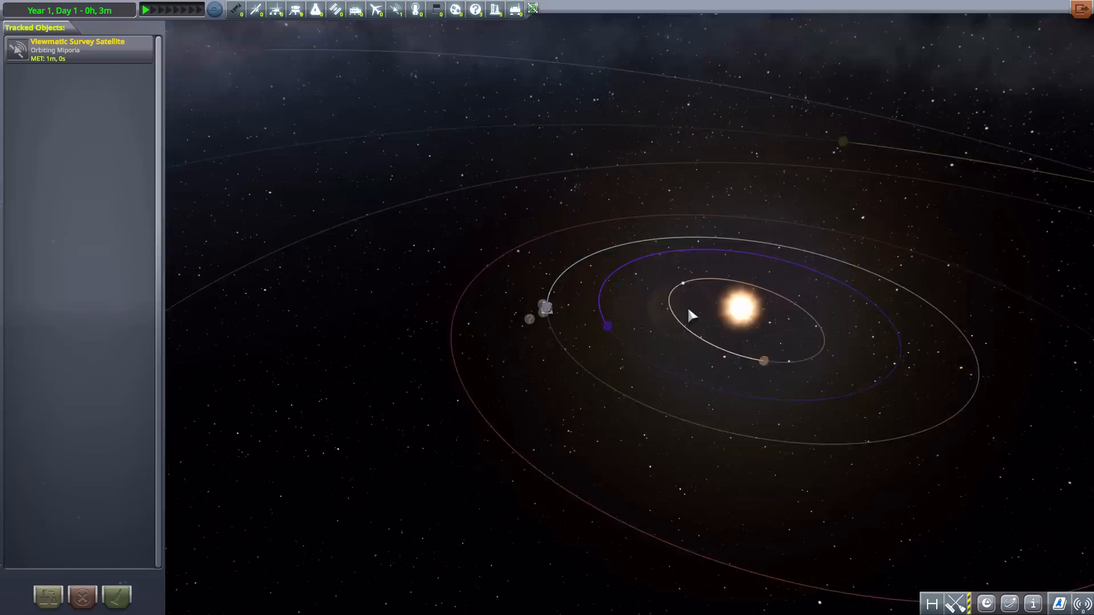
scroll("down", 3)
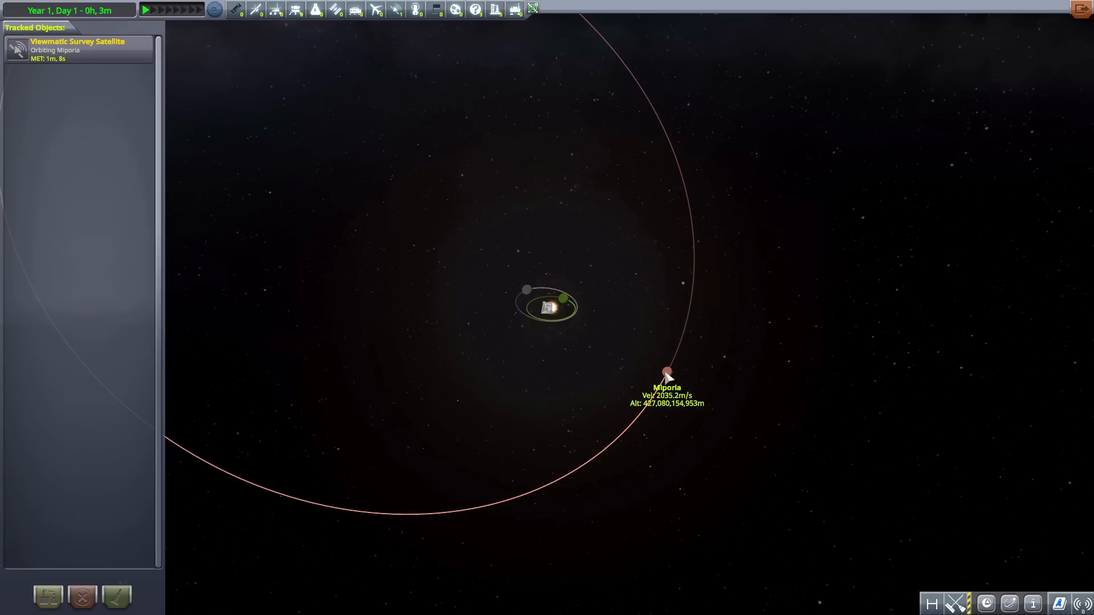
scroll("down", 3)
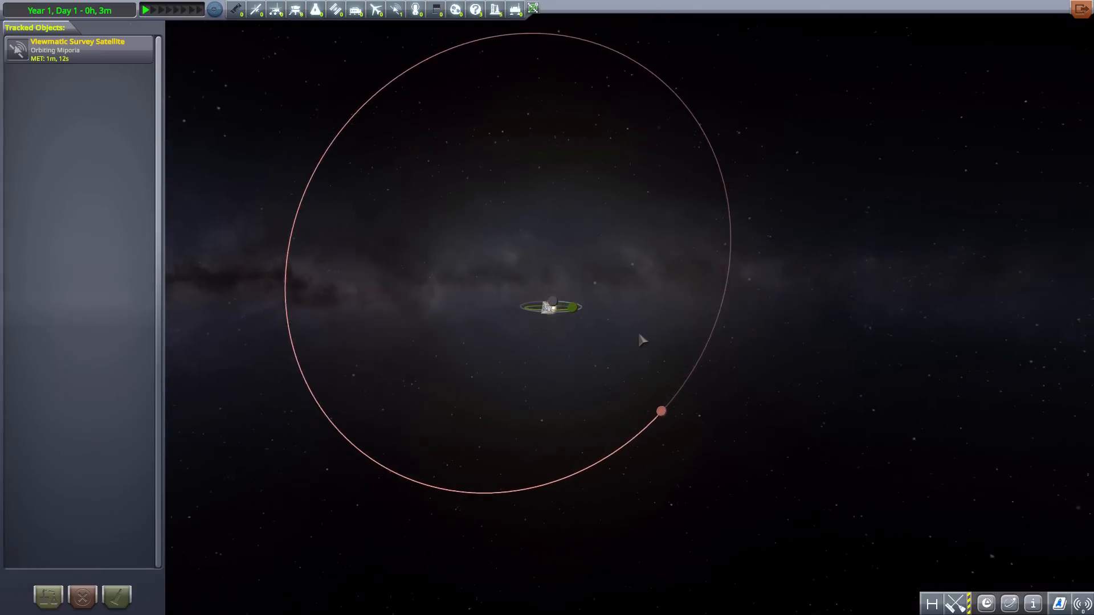
scroll("down", 3)
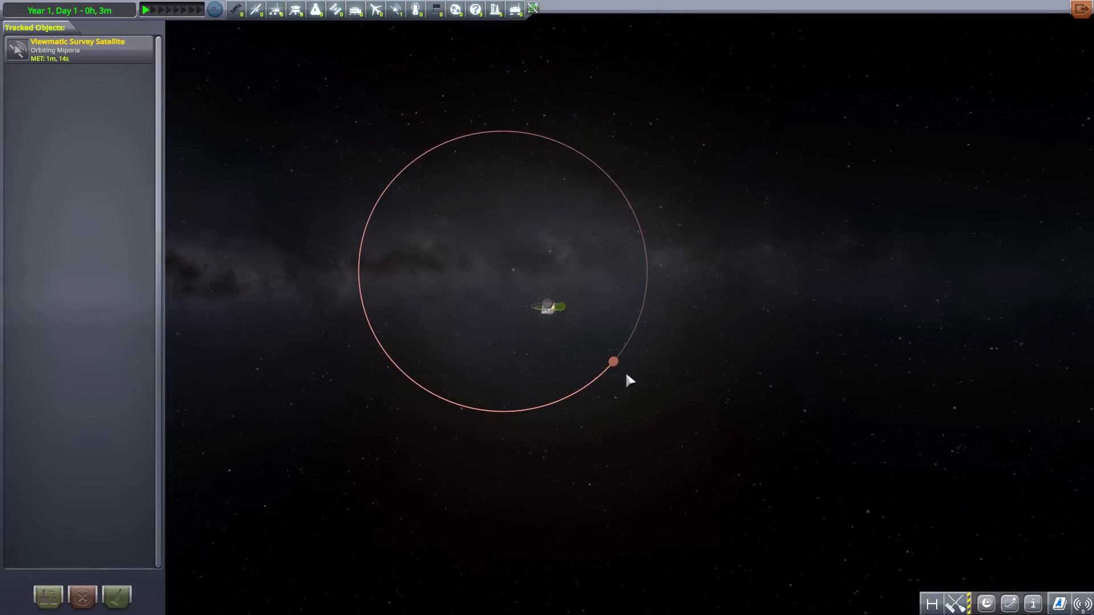
mouse_move(614, 206)
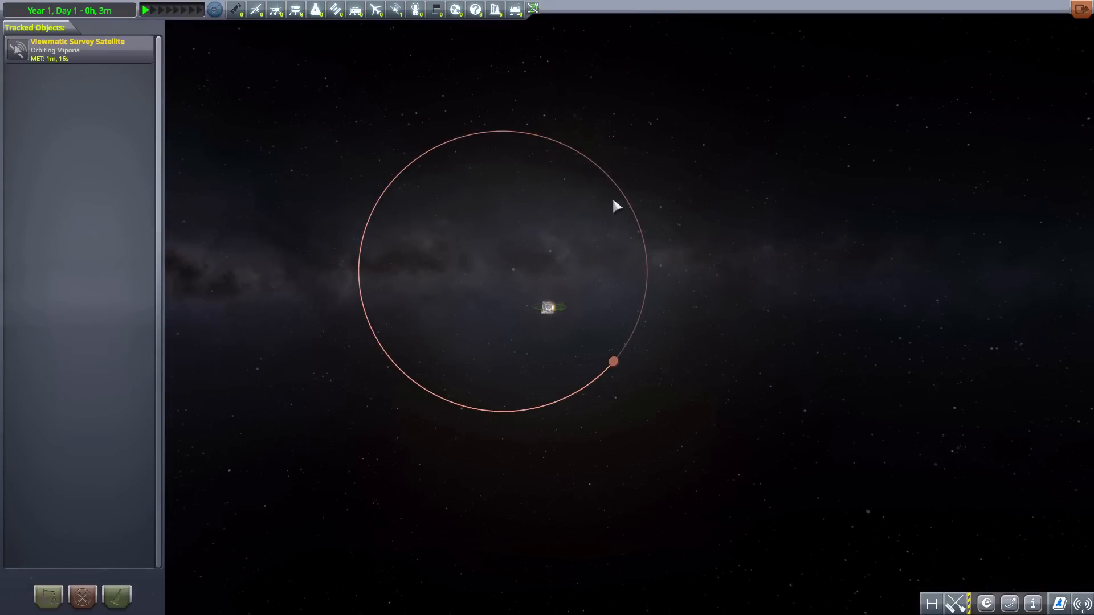
mouse_move(438, 174)
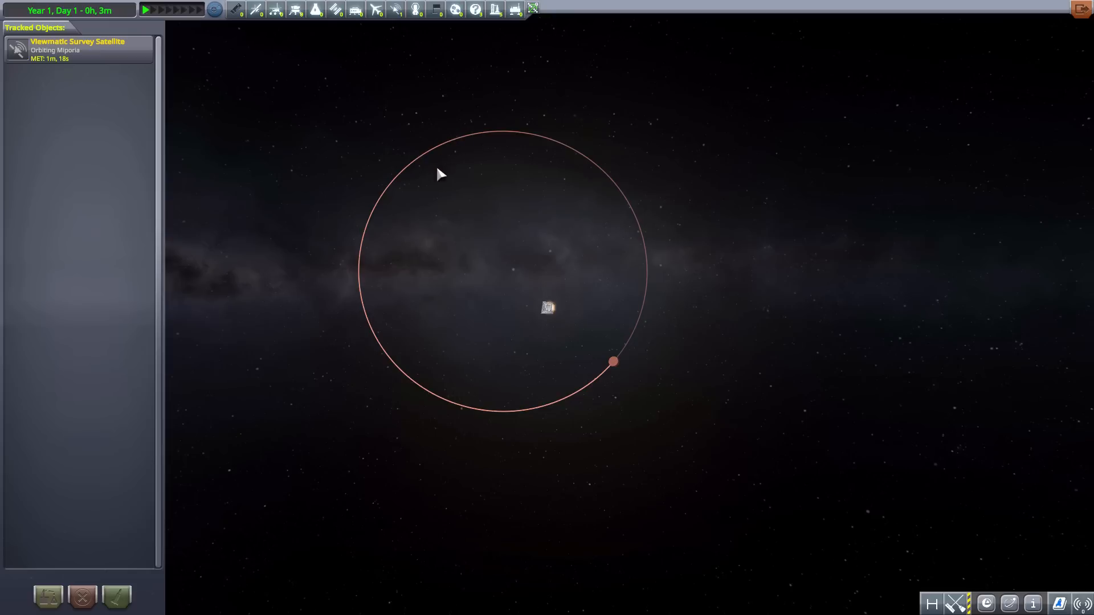
mouse_move(599, 326)
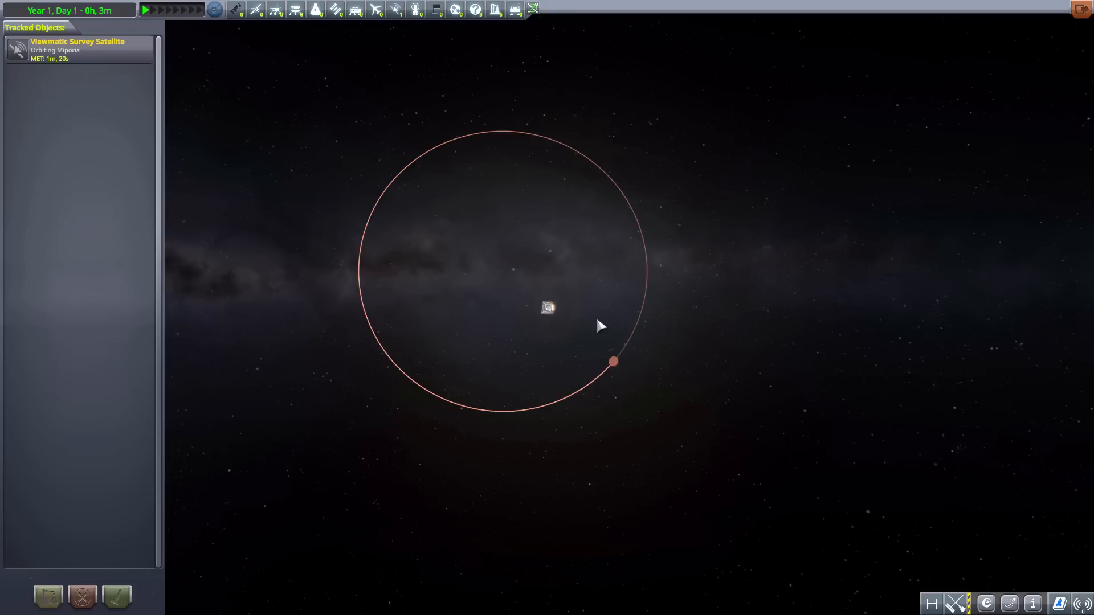
mouse_move(612, 364)
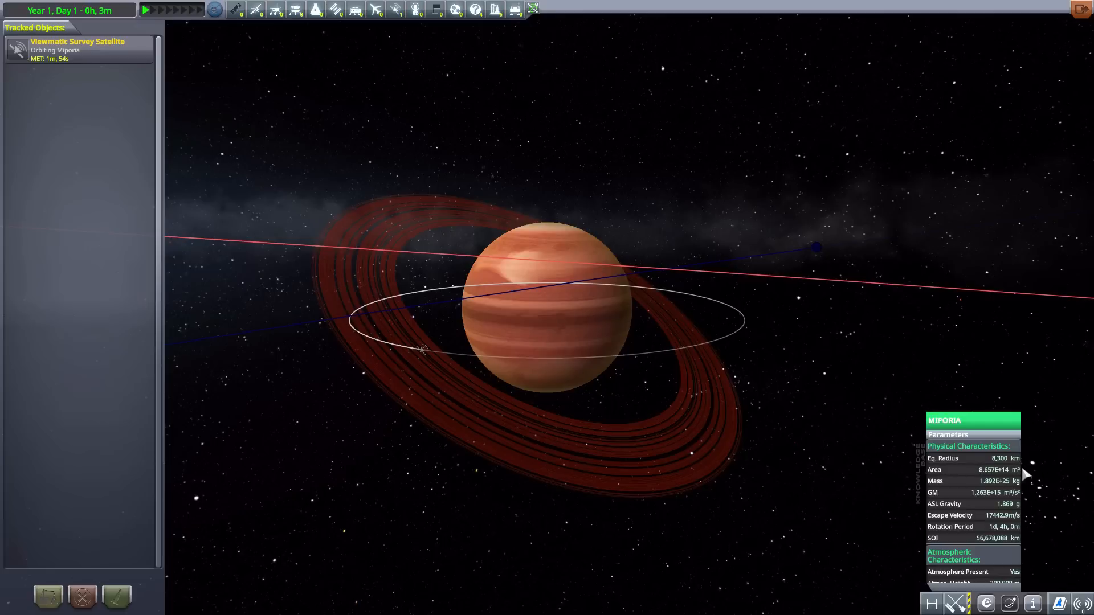
mouse_move(570, 322)
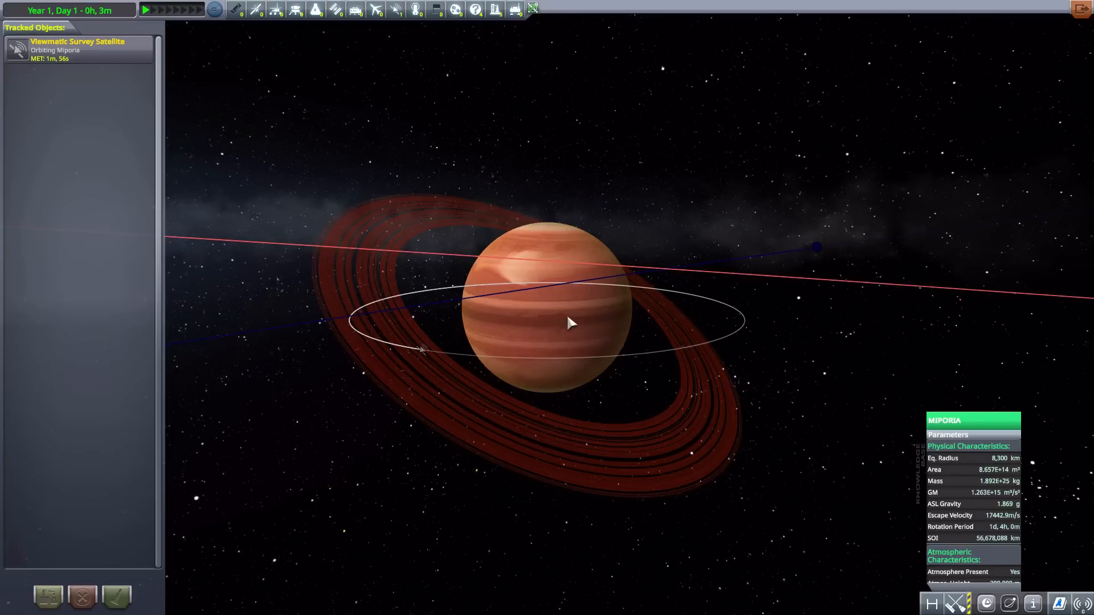
mouse_move(566, 256)
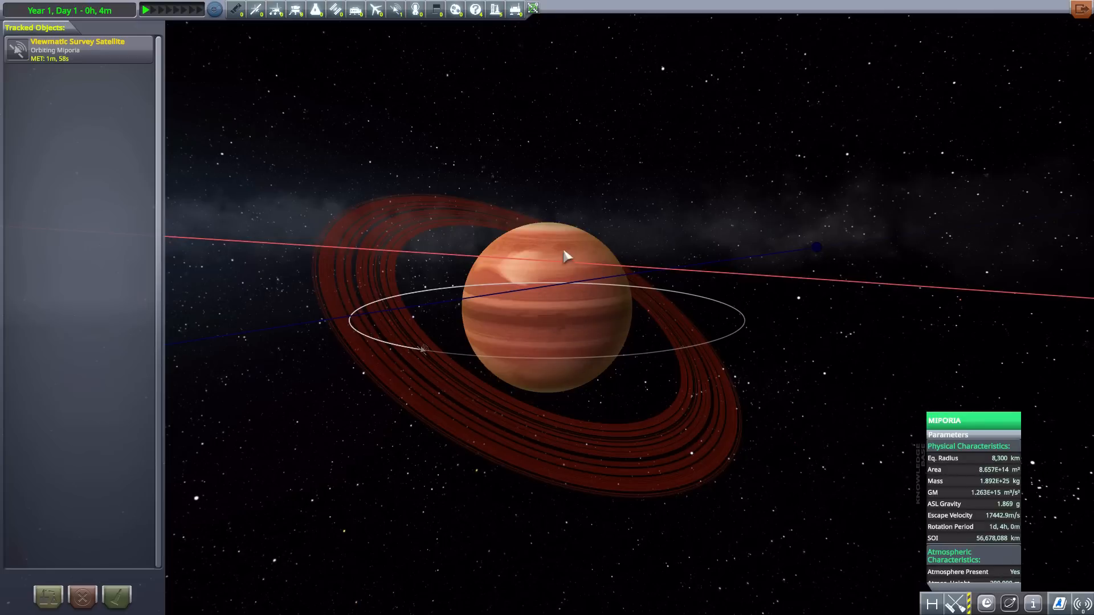
mouse_move(675, 321)
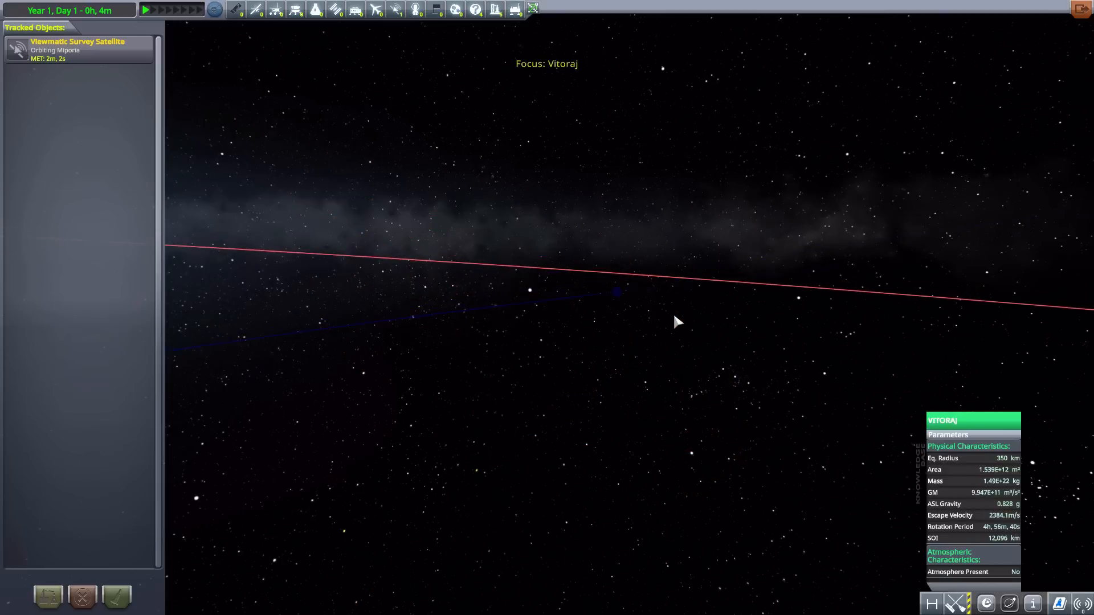
mouse_move(566, 313)
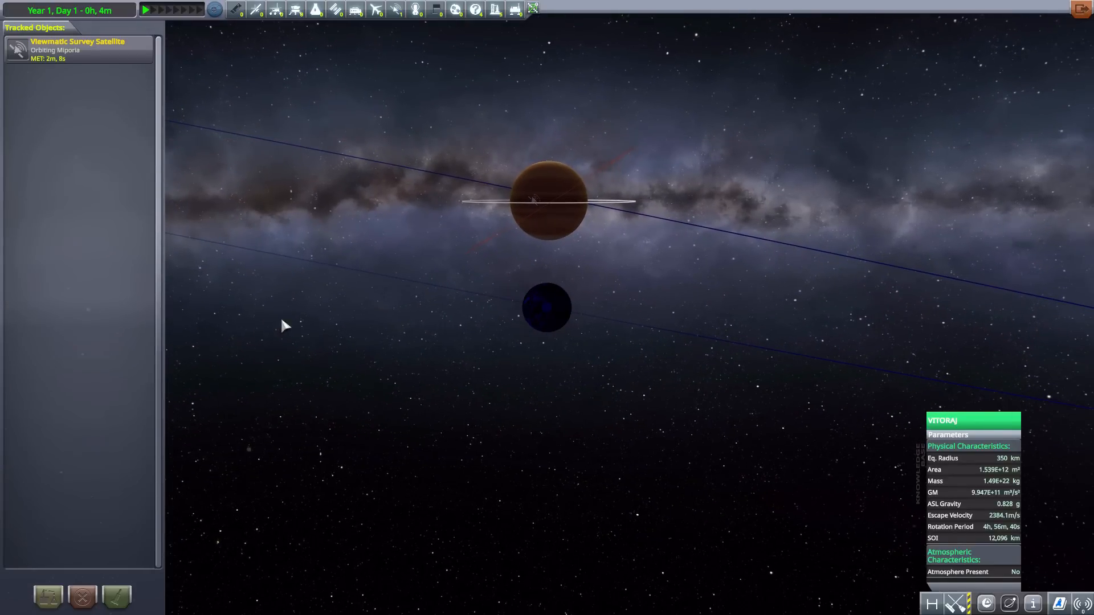
mouse_move(495, 251)
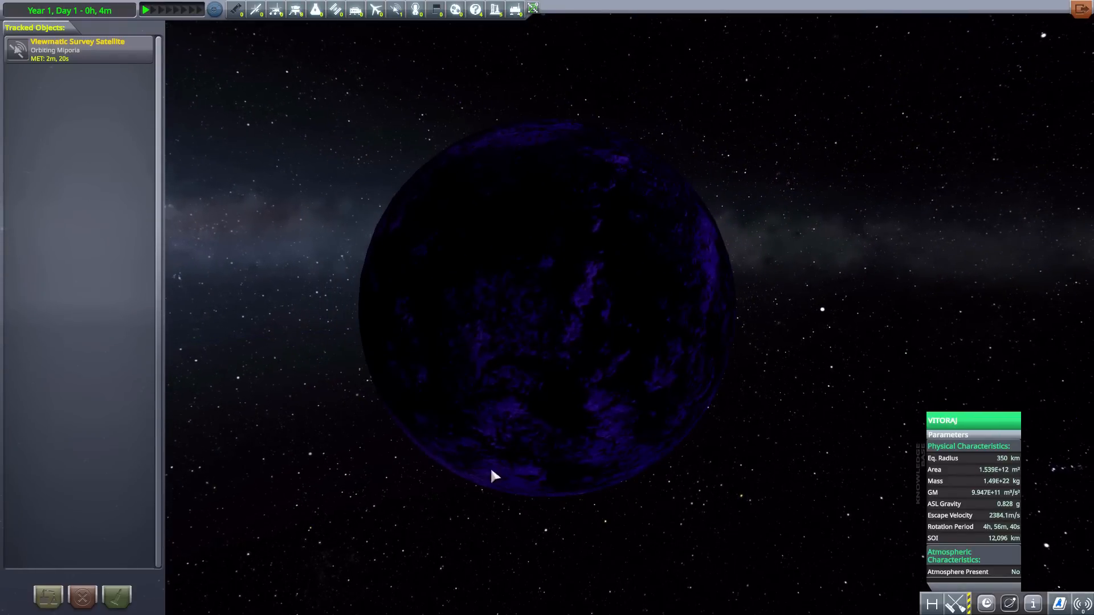
mouse_move(581, 210)
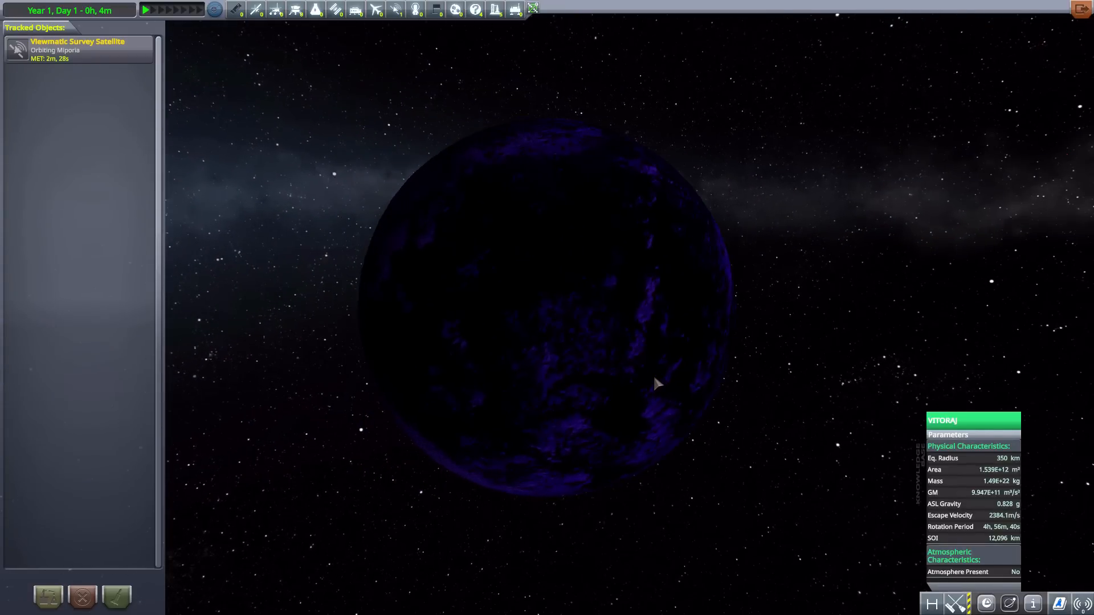
mouse_move(507, 298)
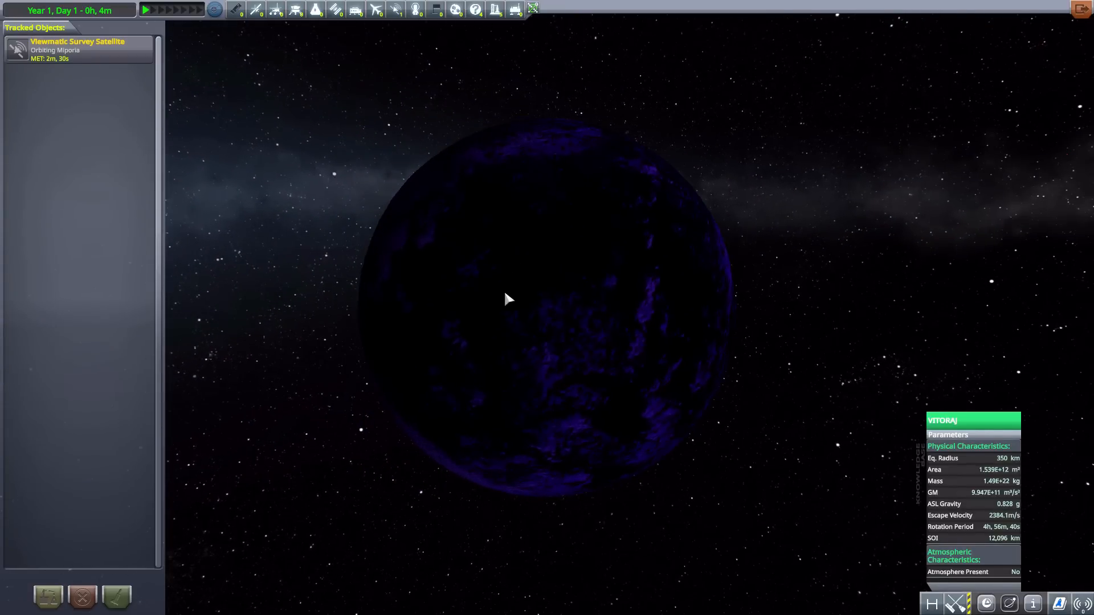
mouse_move(626, 291)
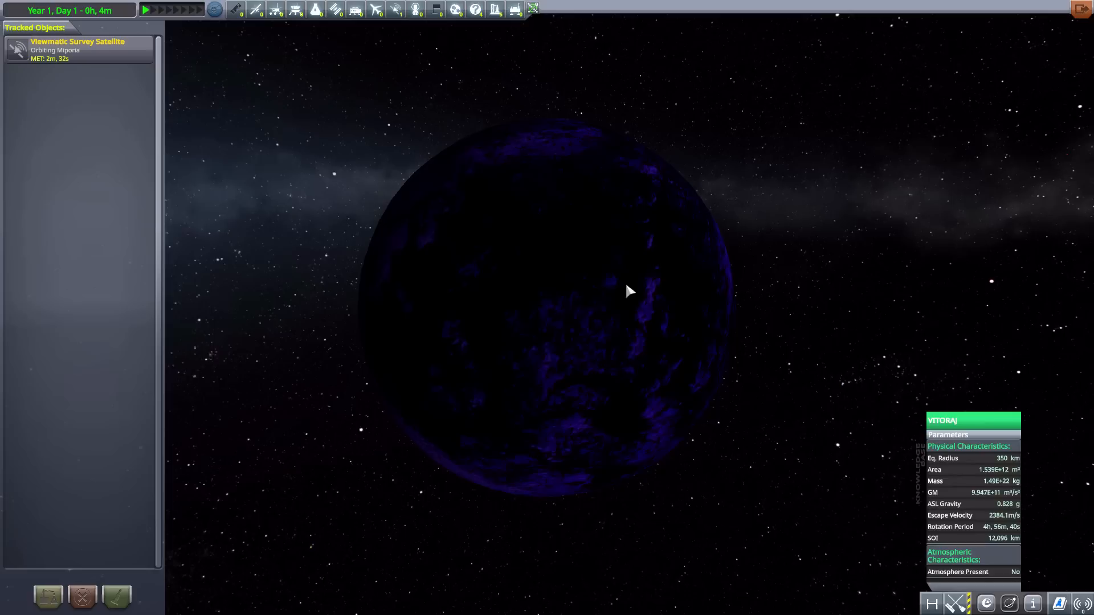
mouse_move(812, 267)
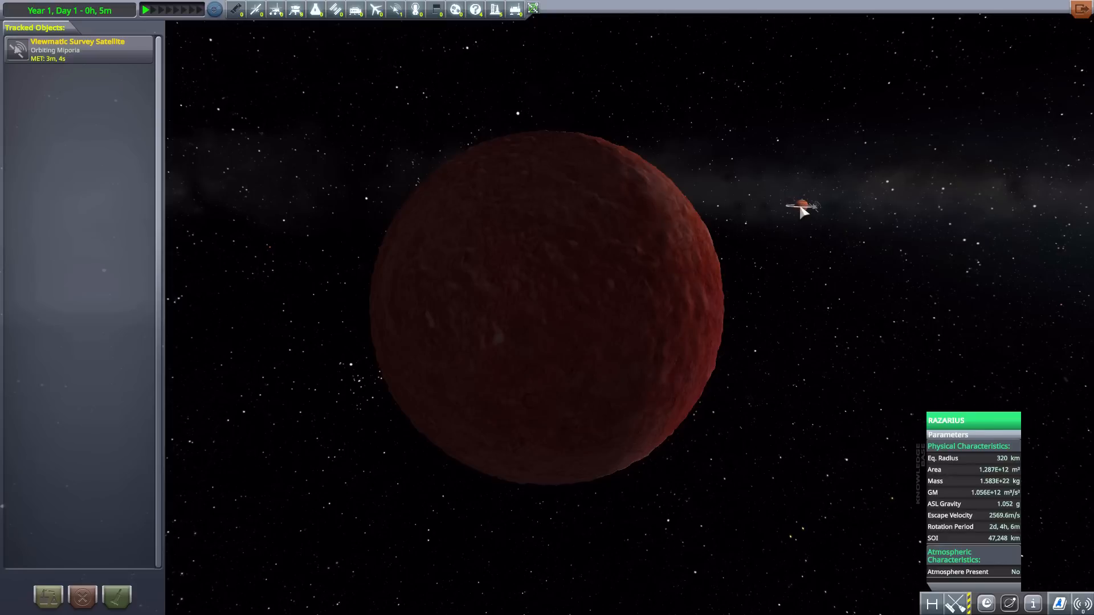
mouse_move(796, 200)
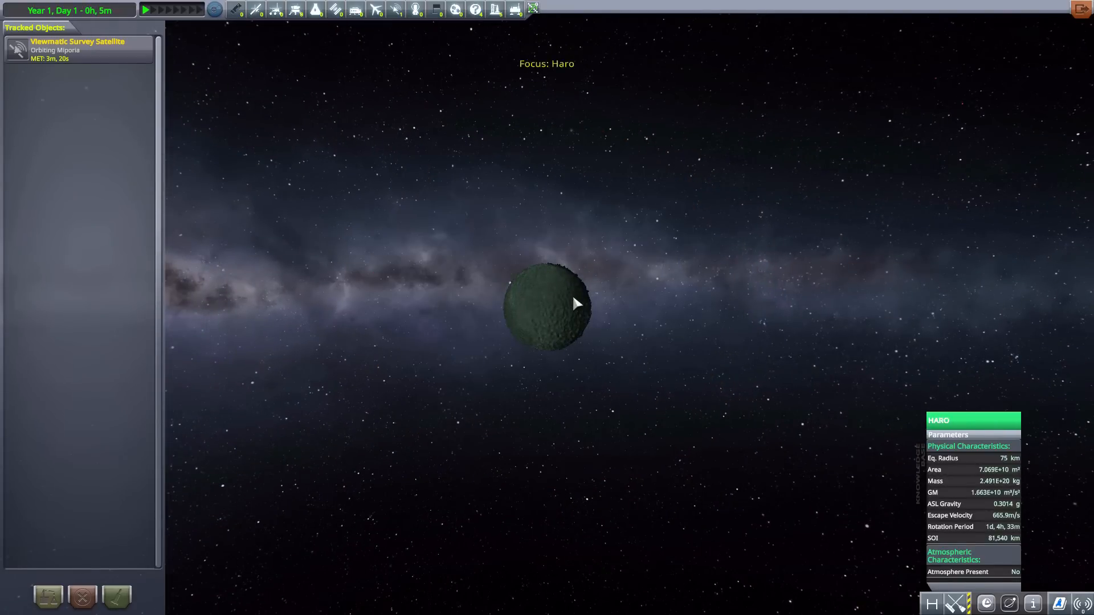
mouse_move(1010, 467)
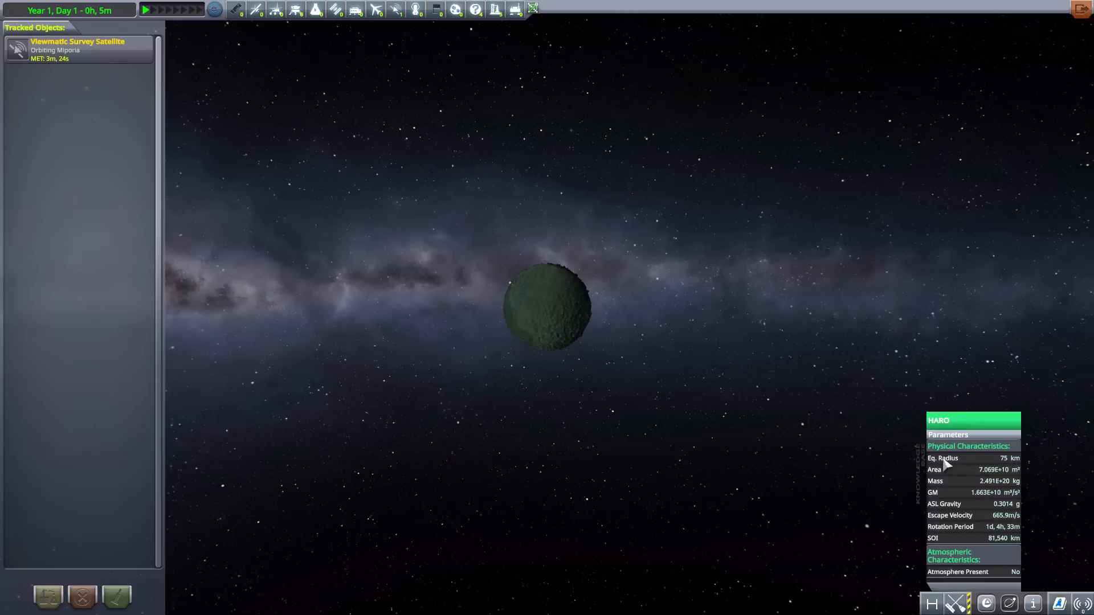
mouse_move(543, 281)
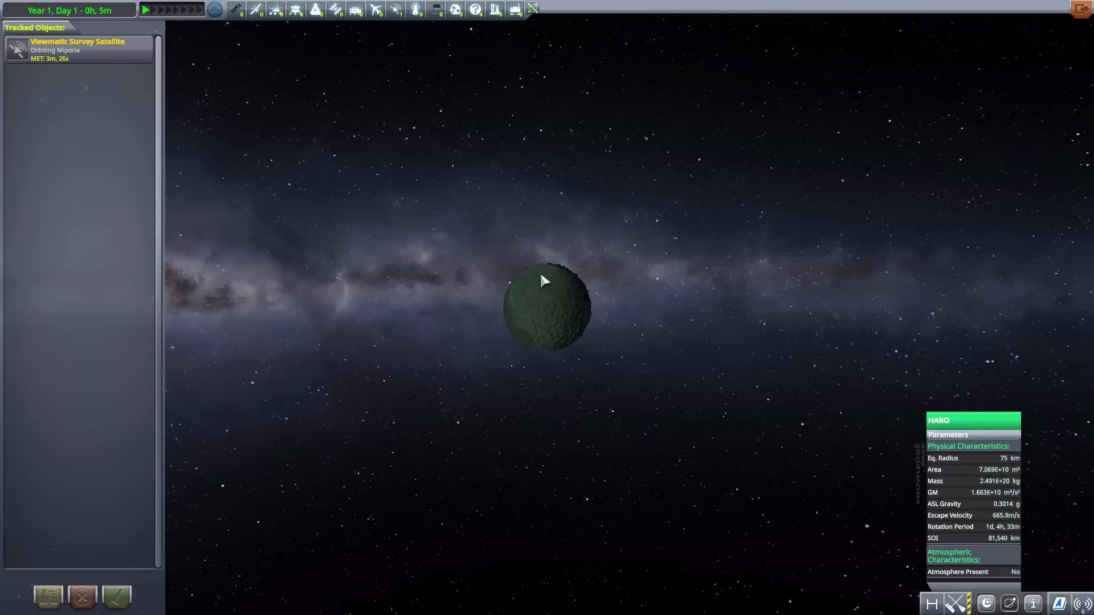
mouse_move(640, 336)
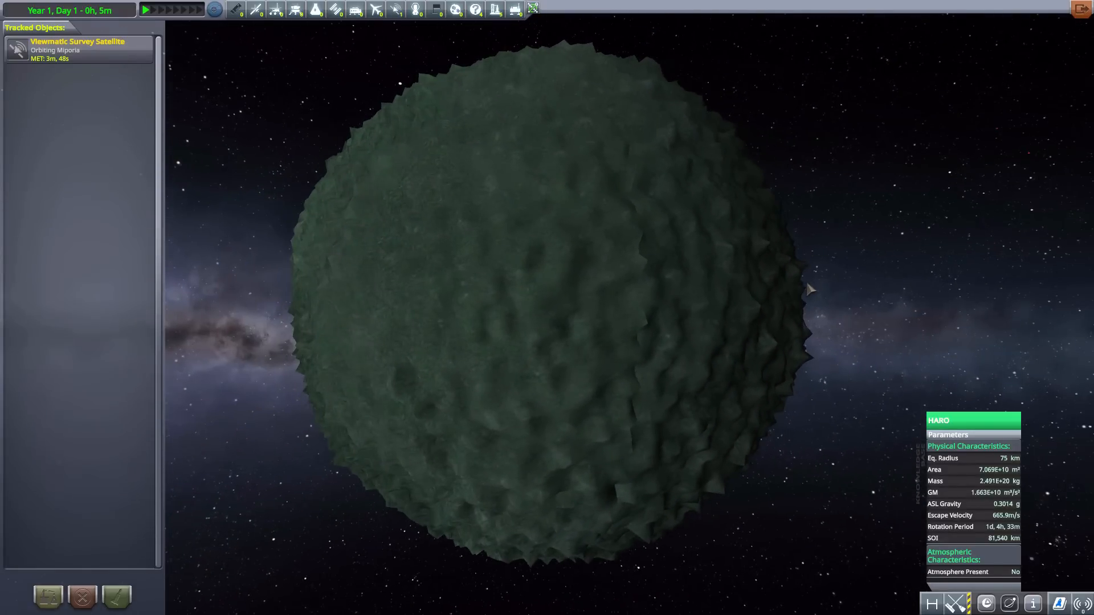
mouse_move(648, 332)
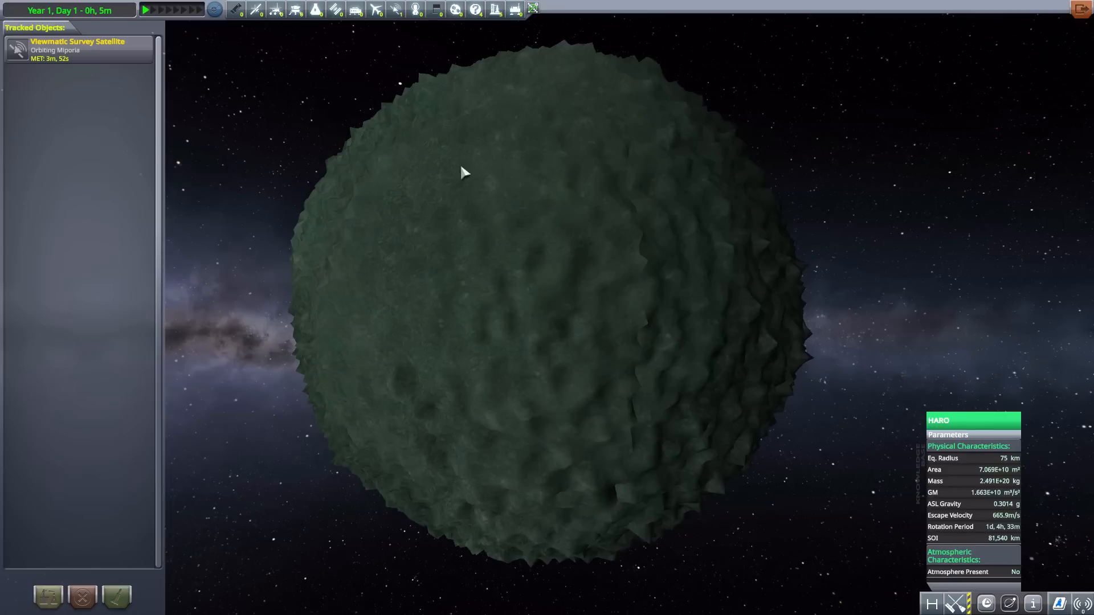
- Zoom the map view out past Haro's surface into open starfield
scroll("down", 3)
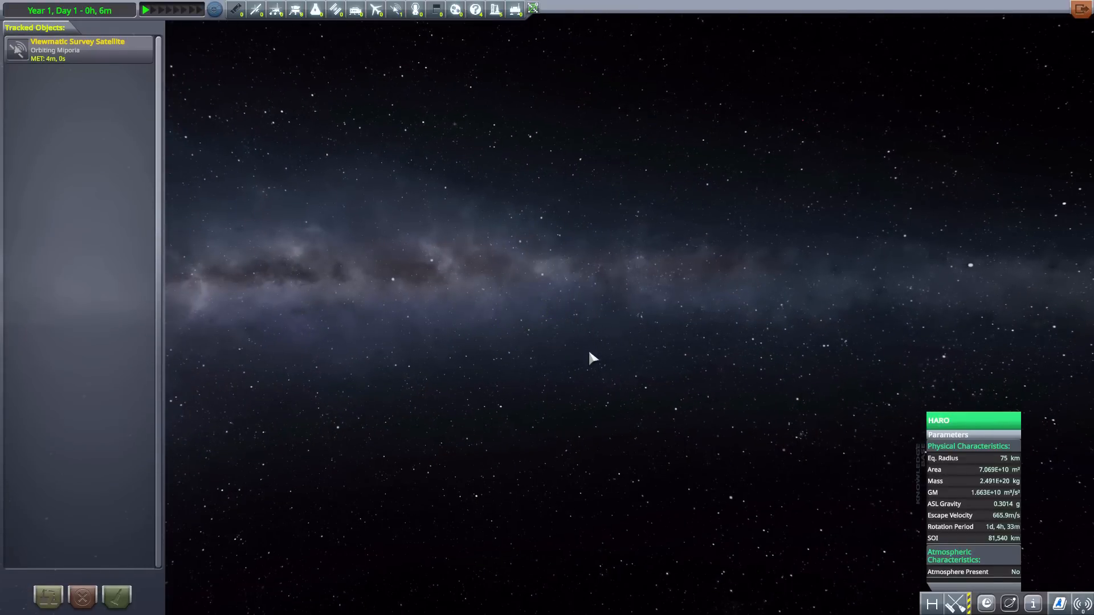
mouse_move(537, 249)
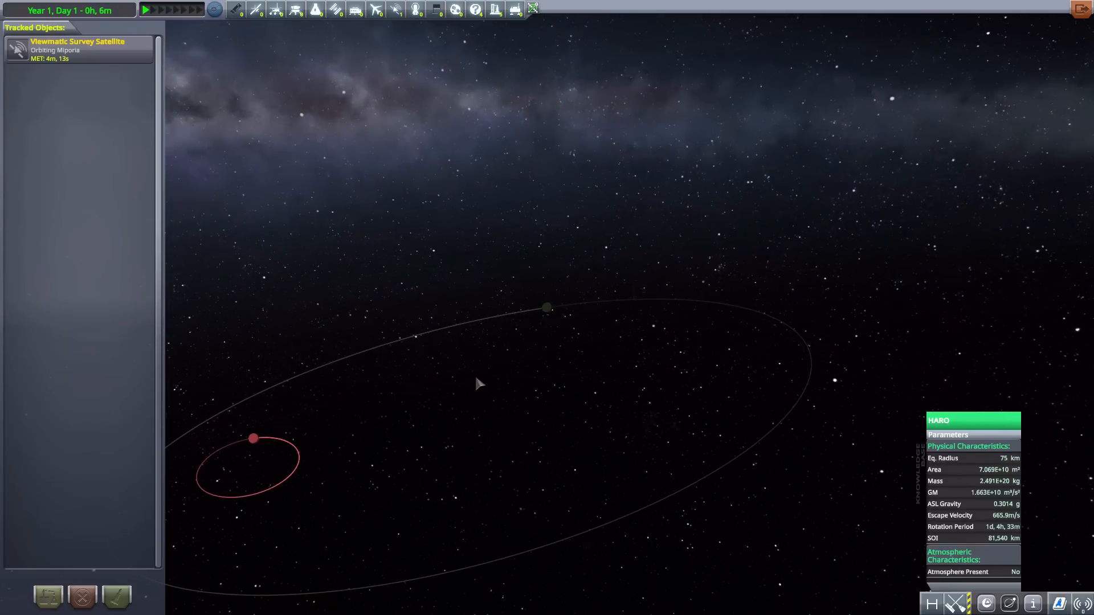
mouse_move(525, 410)
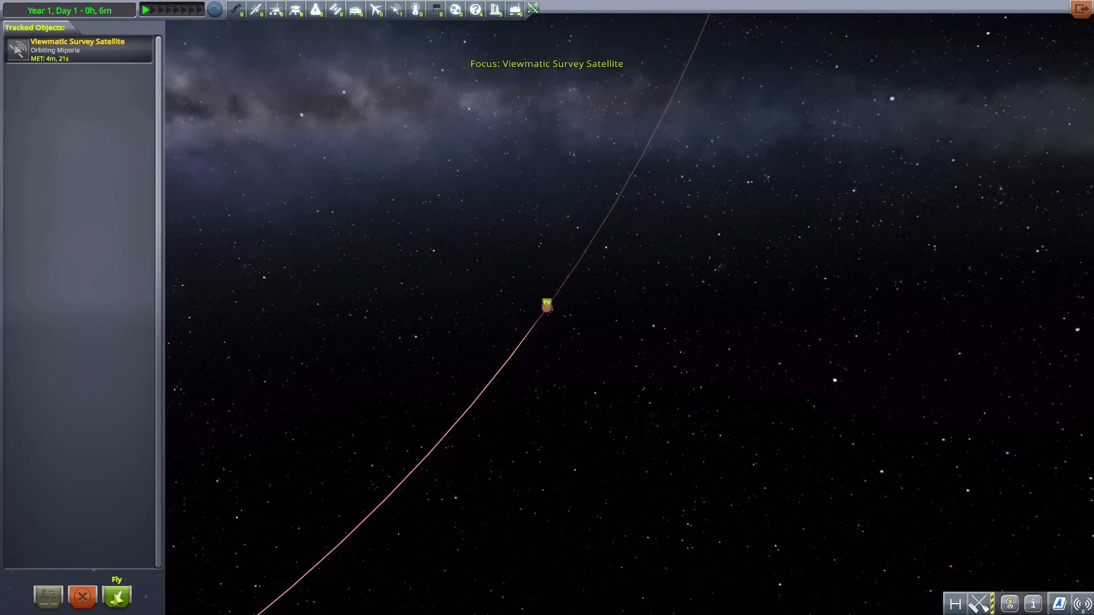
- Fly the Viewmatic Survey Satellite near Miporia's rings
left_click(116, 595)
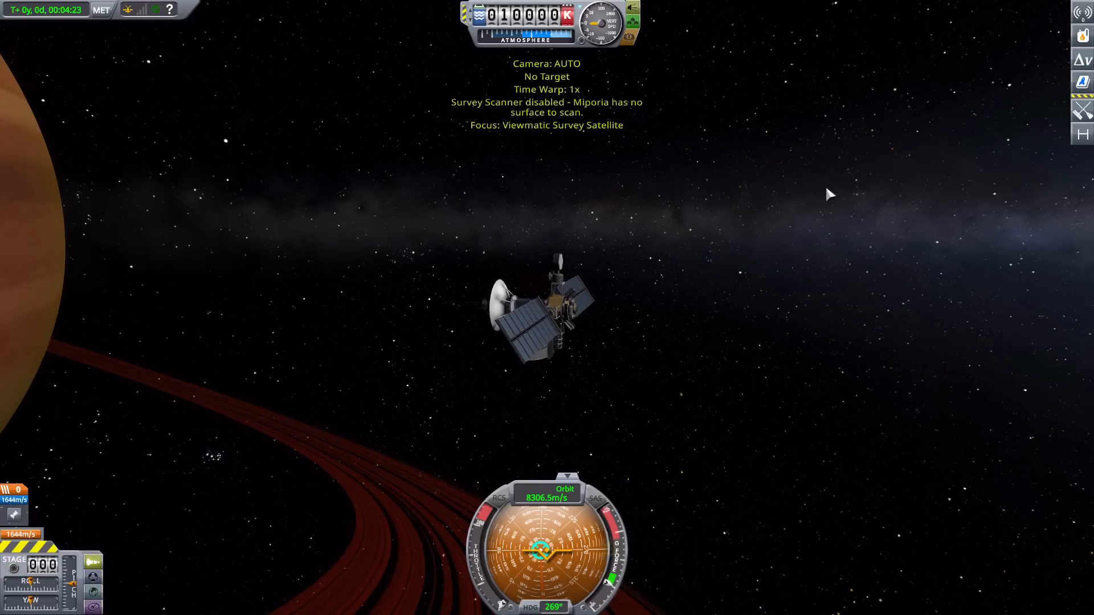